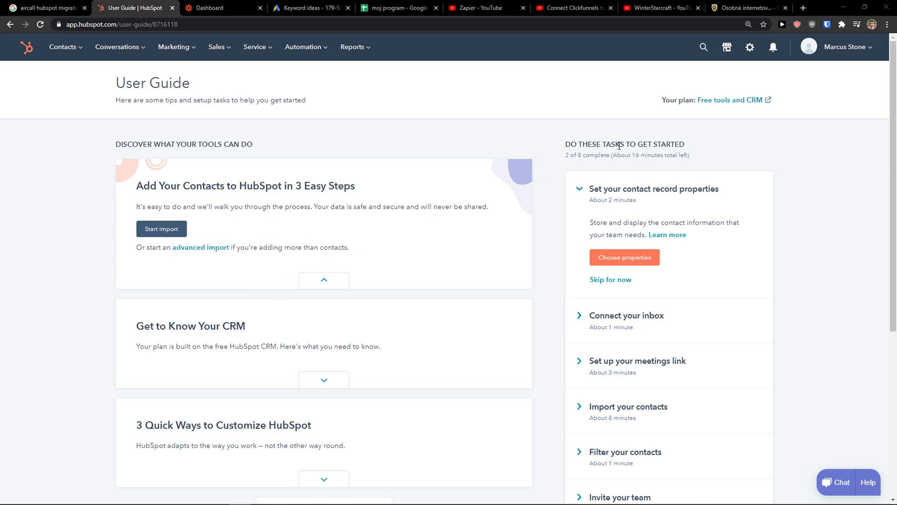
Find the Xero integration in the HubSpot App Marketplace and open its listing
{"action": "left_click", "coordinate": [727, 47]}
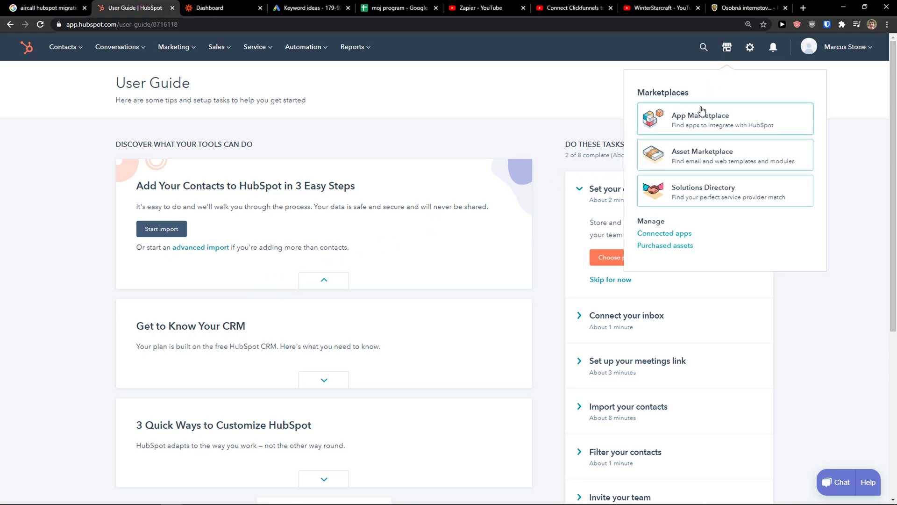
{"action": "left_click", "coordinate": [700, 119]}
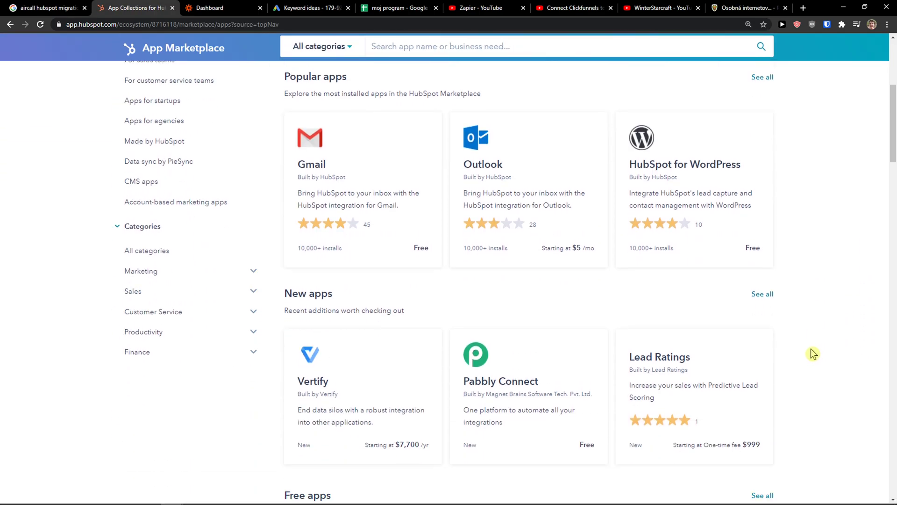
{"action": "scroll", "scroll_direction": "down", "scroll_amount": 3}
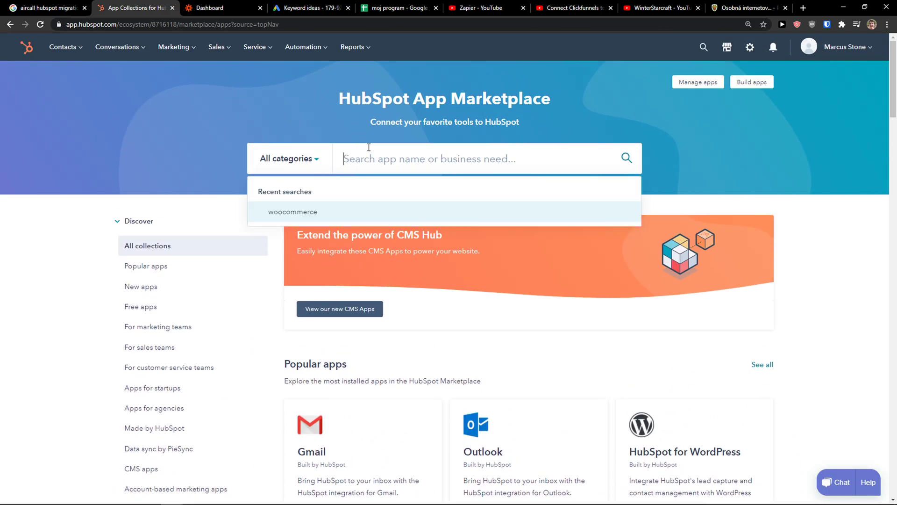
{"action": "type", "text": "xero"}
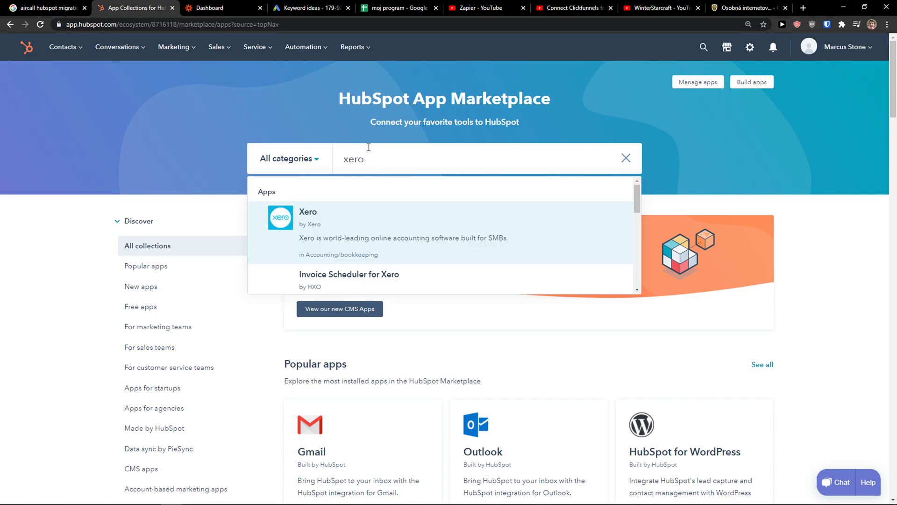
{"action": "left_click", "coordinate": [308, 218]}
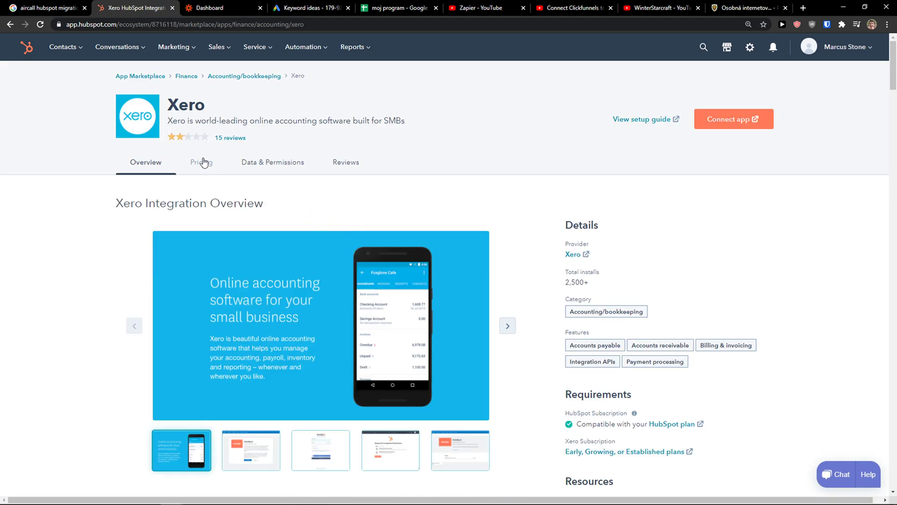
Look through the Xero listing's reviews and screenshots, then switch to the Zapier dashboard
{"action": "left_click", "coordinate": [346, 161]}
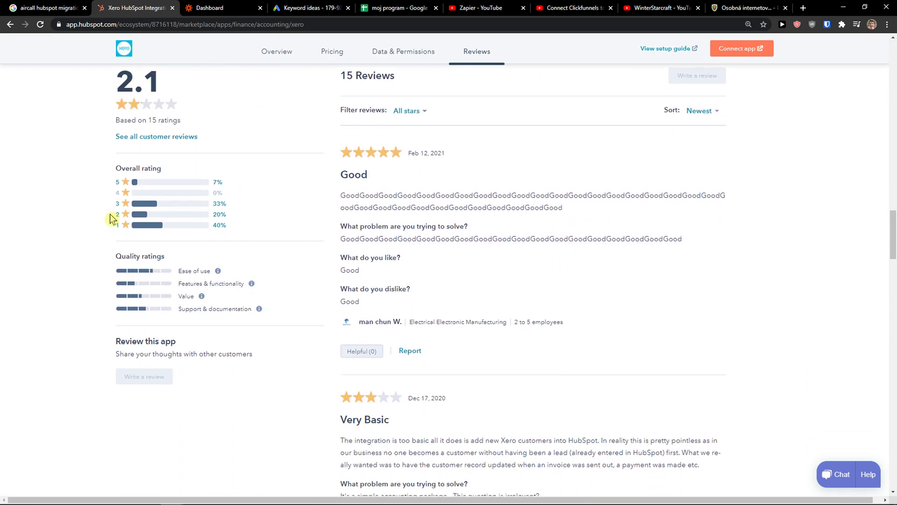
{"action": "scroll", "scroll_direction": "down", "scroll_amount": 3}
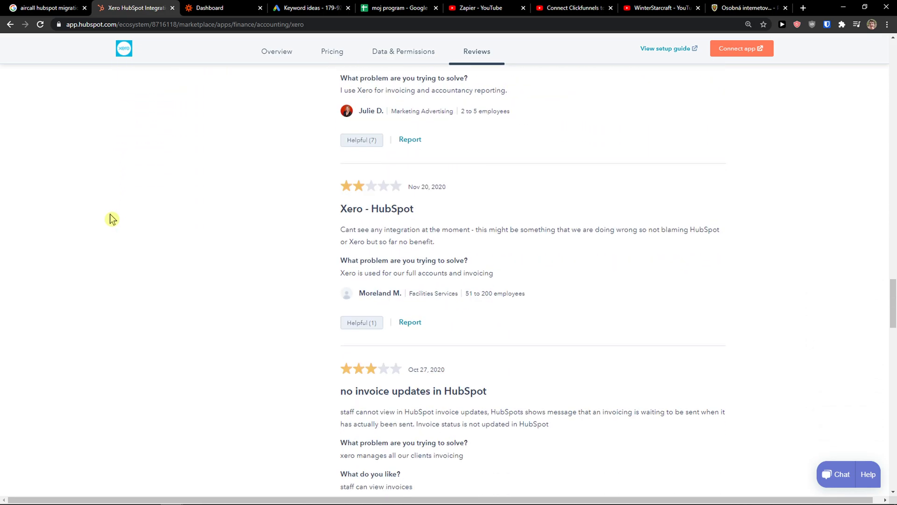
{"action": "scroll", "scroll_direction": "down", "scroll_amount": 3}
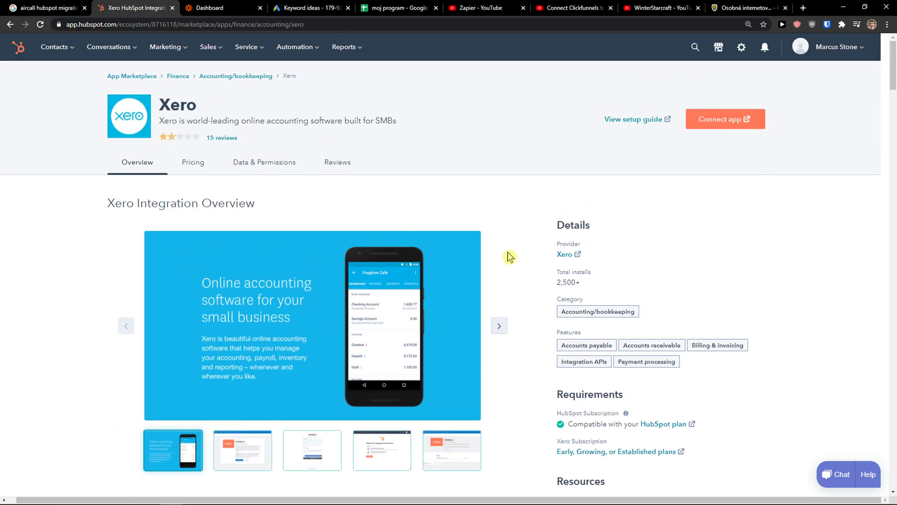
{"action": "left_click", "coordinate": [381, 450]}
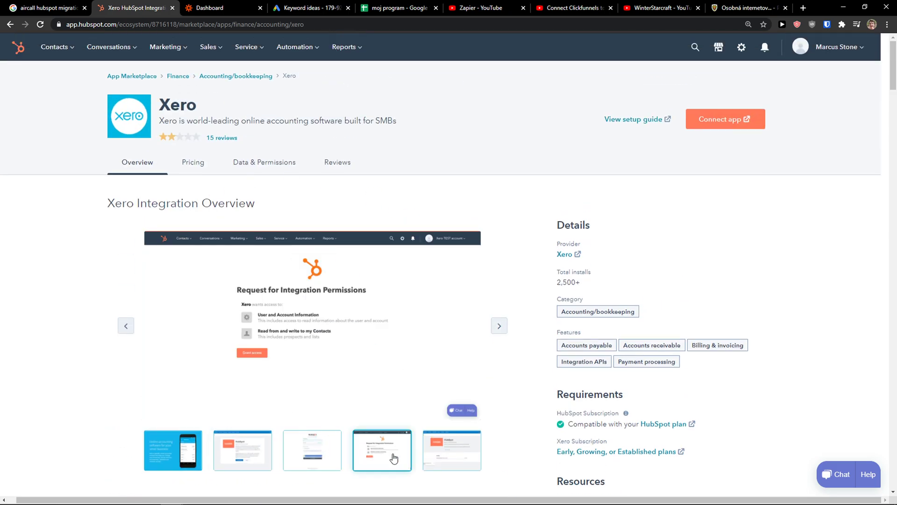
{"action": "left_click", "coordinate": [223, 7]}
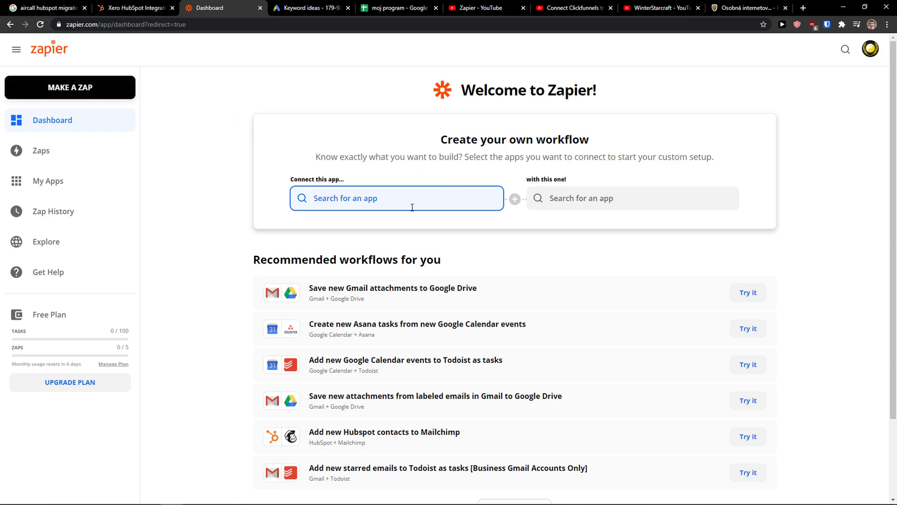
Pair HubSpot with Xero on the dashboard and pick New Contact as the trigger
{"action": "type", "text": "hubs"}
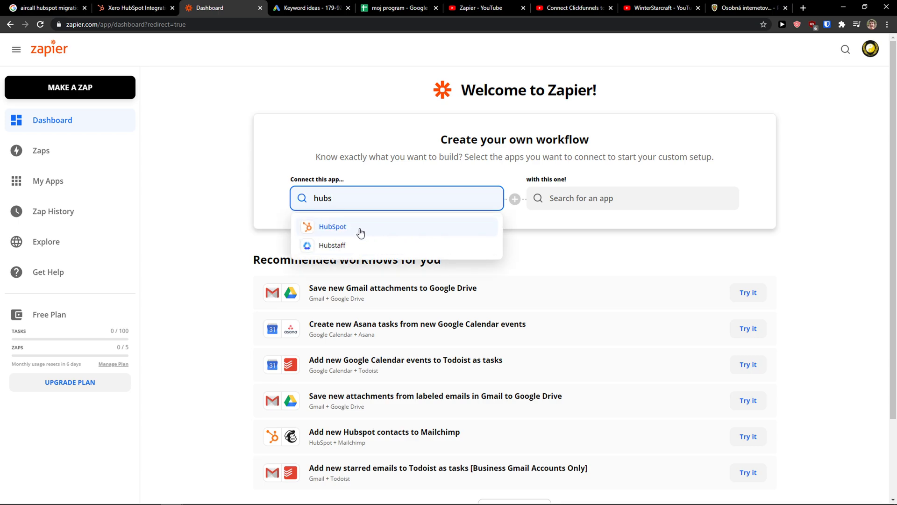
{"action": "type", "text": "xero"}
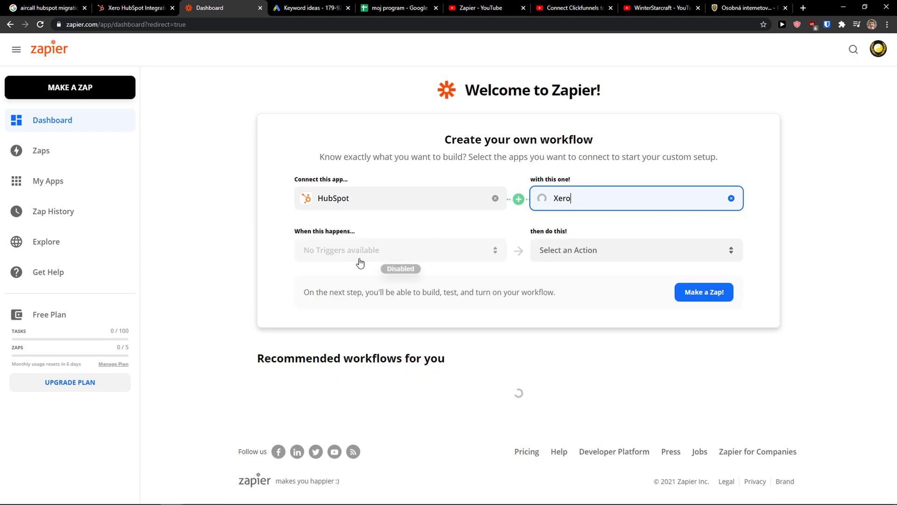
{"action": "left_click", "coordinate": [394, 251]}
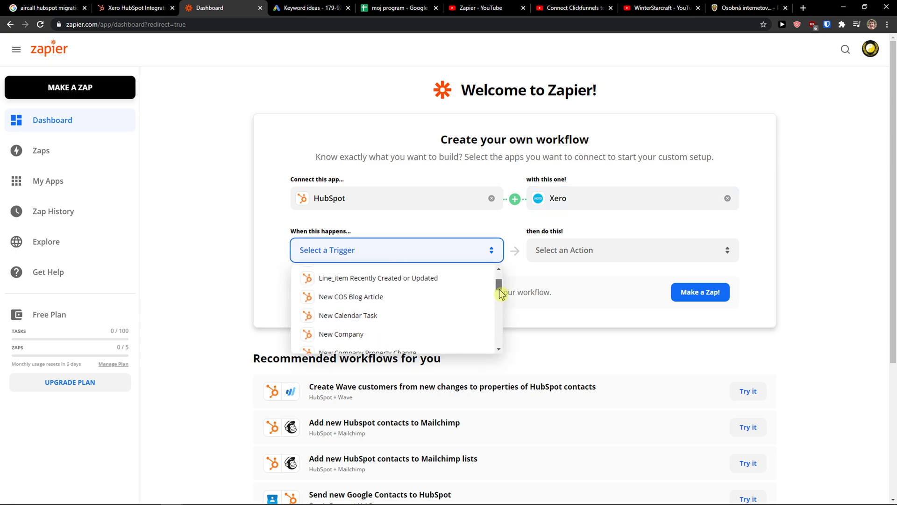
{"action": "scroll", "scroll_direction": "down", "scroll_amount": 3}
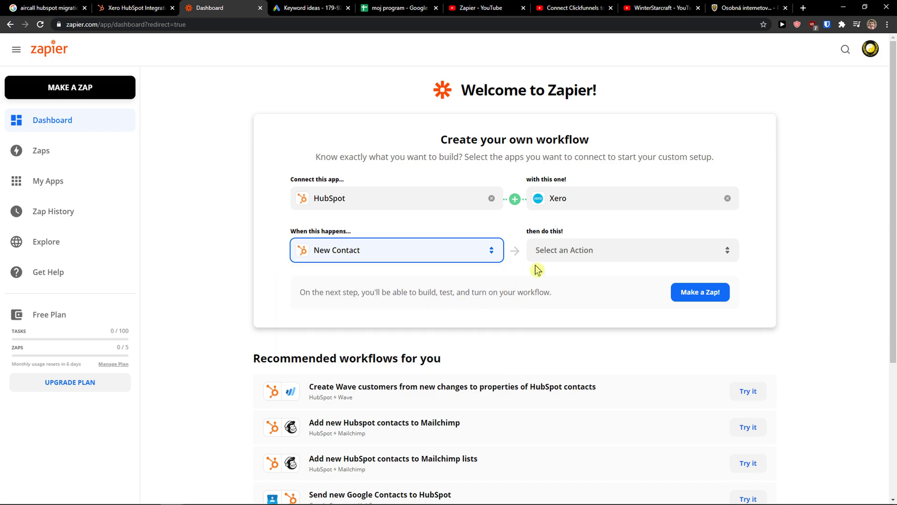
Choose Find or Create Contact as the Xero action and try the zap
{"action": "left_click", "coordinate": [632, 250]}
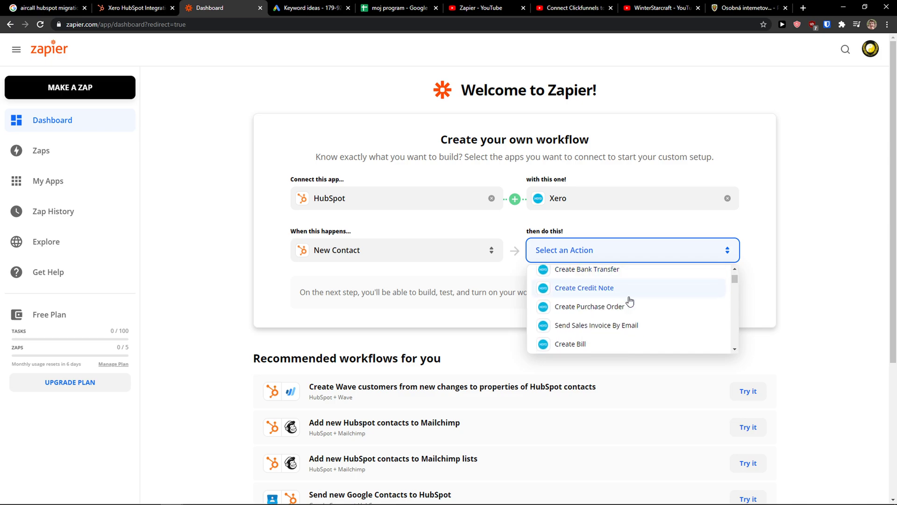
{"action": "scroll", "scroll_direction": "down", "scroll_amount": 3}
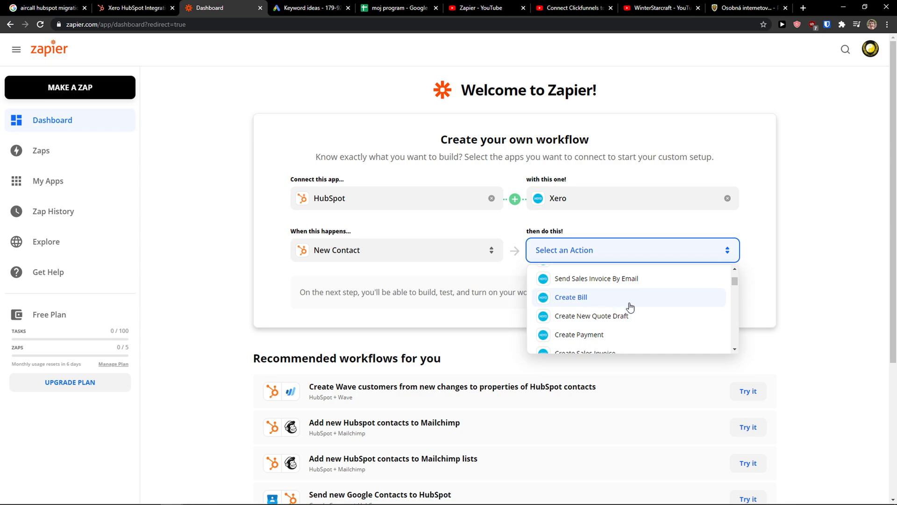
{"action": "scroll", "scroll_direction": "down", "scroll_amount": 3}
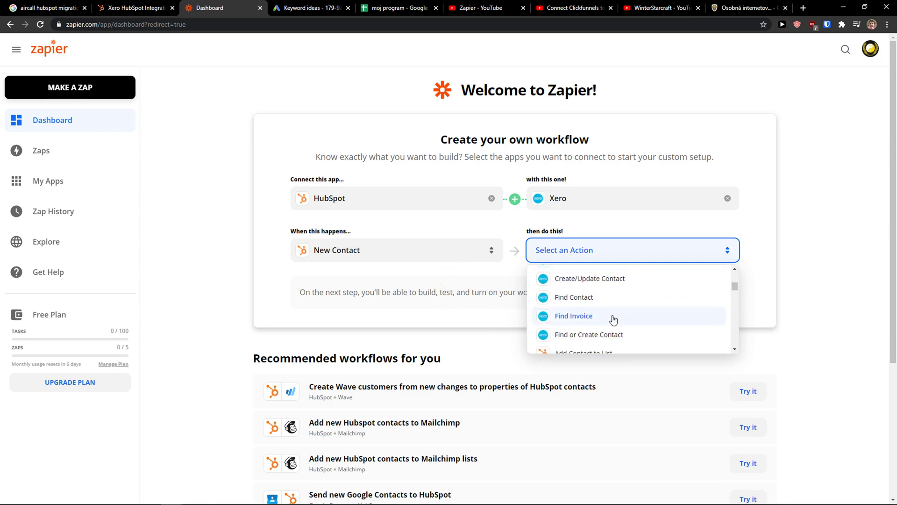
{"action": "left_click", "coordinate": [587, 334]}
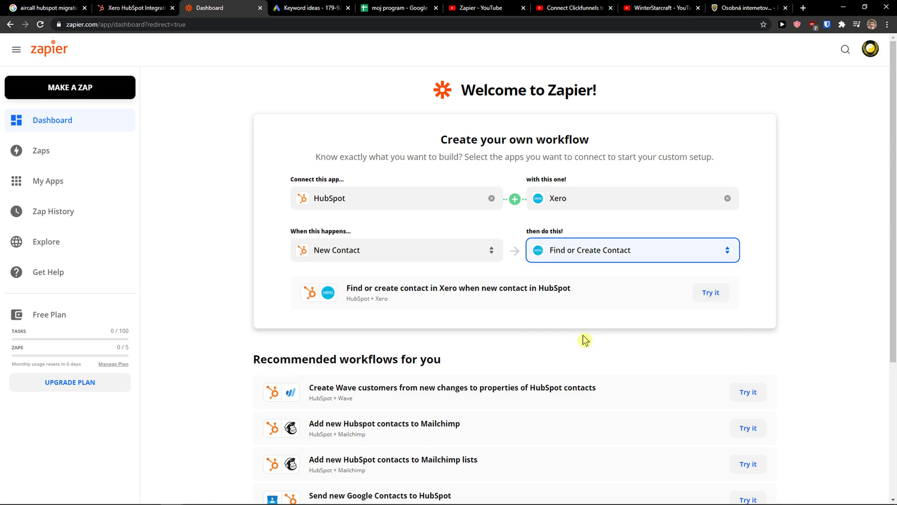
{"action": "left_click", "coordinate": [710, 292]}
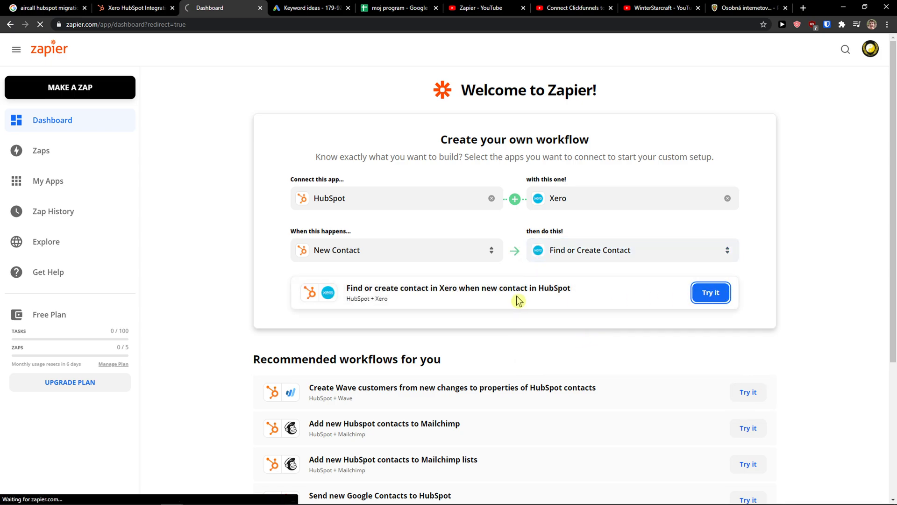
Confirm the HubSpot account for the New Contact trigger and continue through setup
{"action": "left_click", "coordinate": [710, 293]}
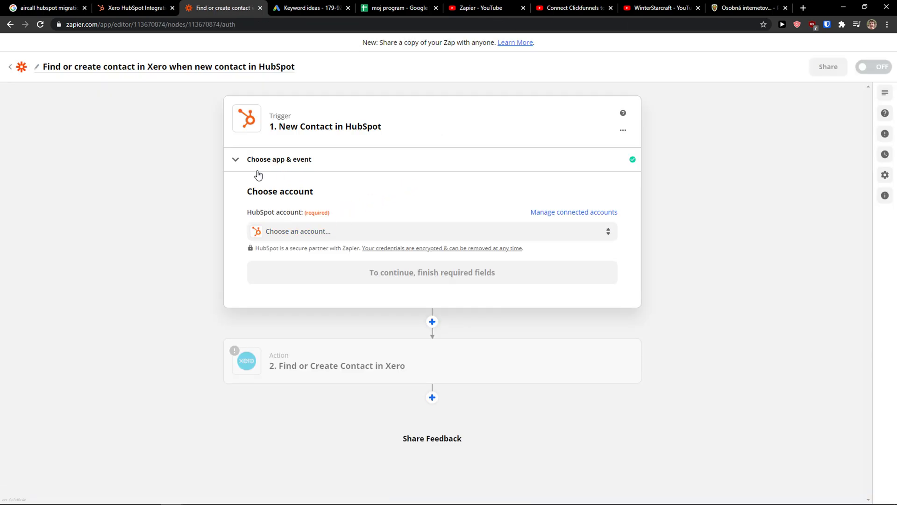
{"action": "left_click", "coordinate": [430, 231]}
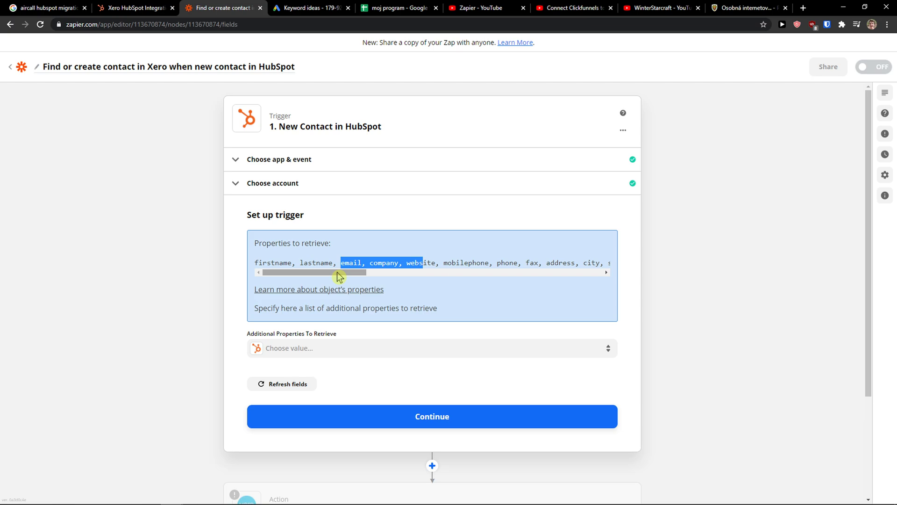
{"action": "left_click", "coordinate": [432, 416]}
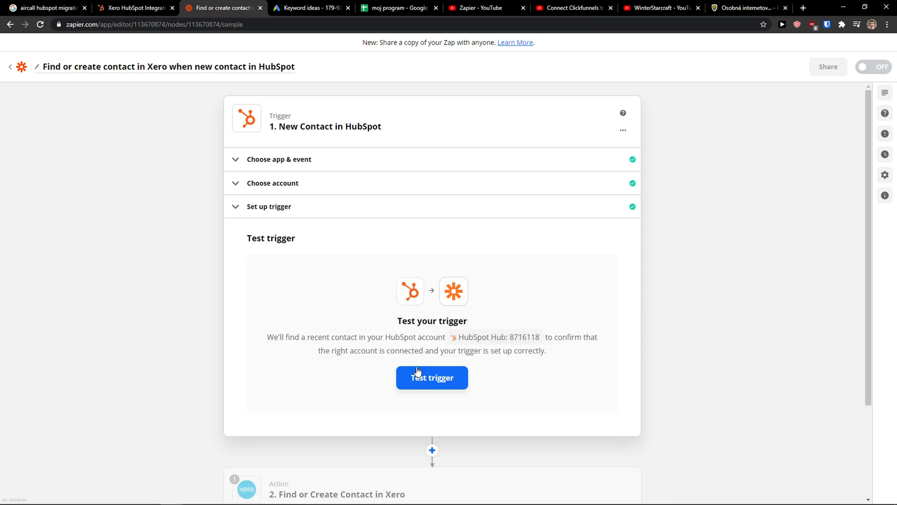
Test the HubSpot trigger and skip the test after no contact is found
{"action": "left_click", "coordinate": [432, 377]}
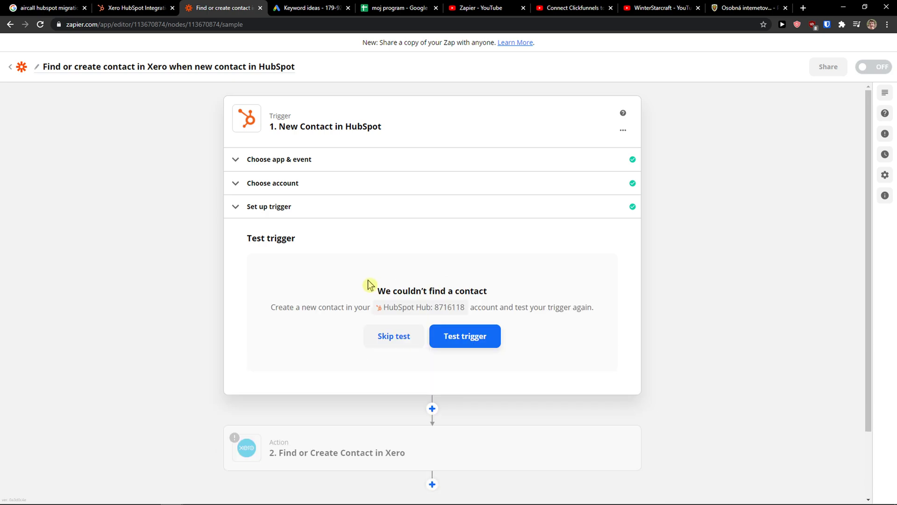
{"action": "scroll", "scroll_direction": "down", "scroll_amount": 3}
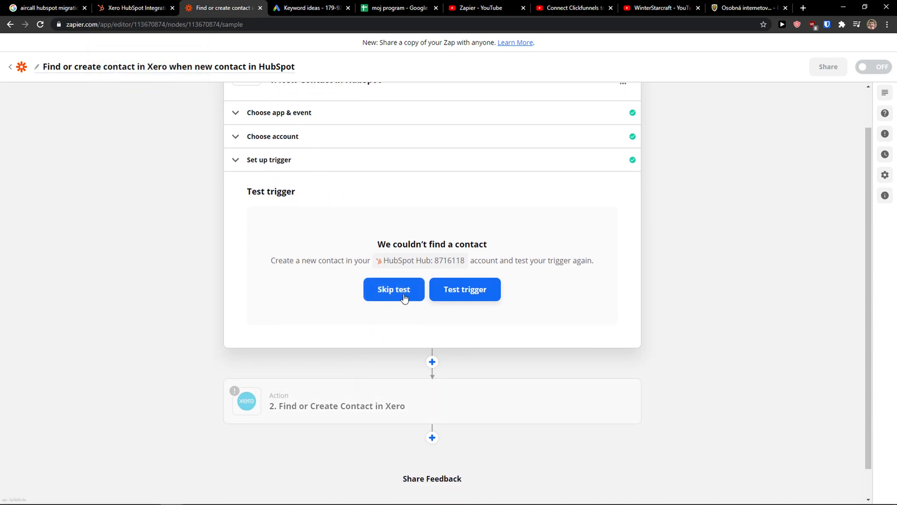
{"action": "left_click", "coordinate": [394, 289]}
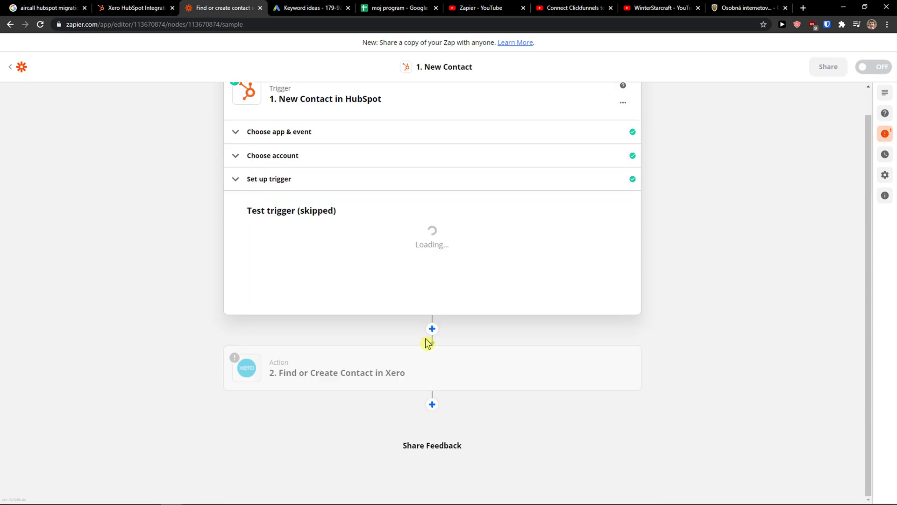
Keep Find Contact as the Xero action event and continue to the account step
{"action": "left_click", "coordinate": [337, 367]}
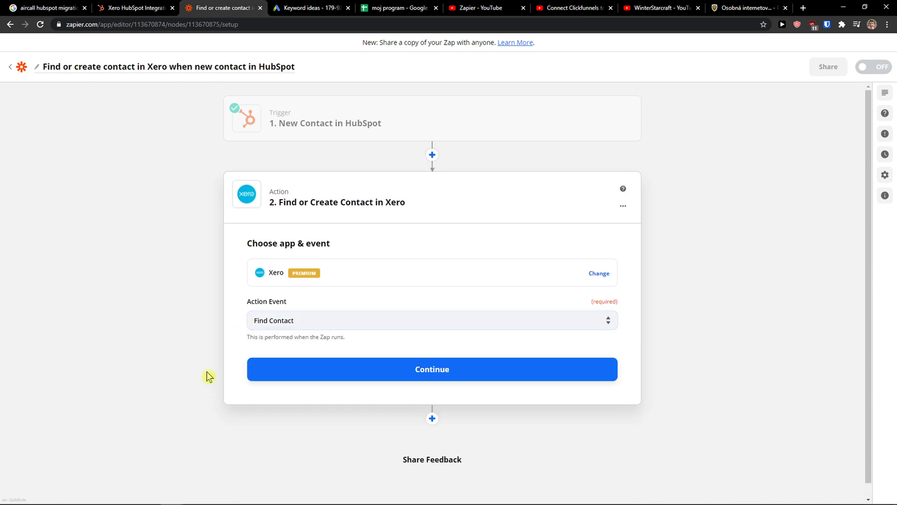
{"action": "left_click", "coordinate": [431, 369]}
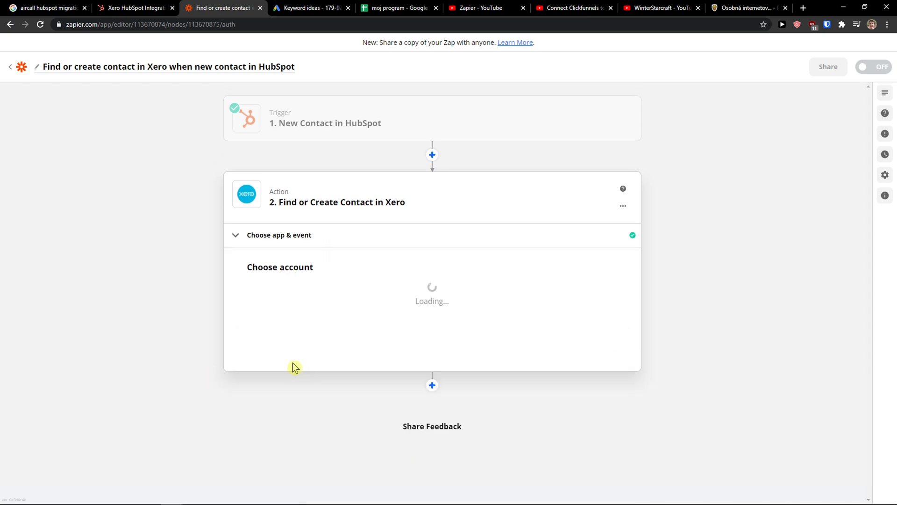